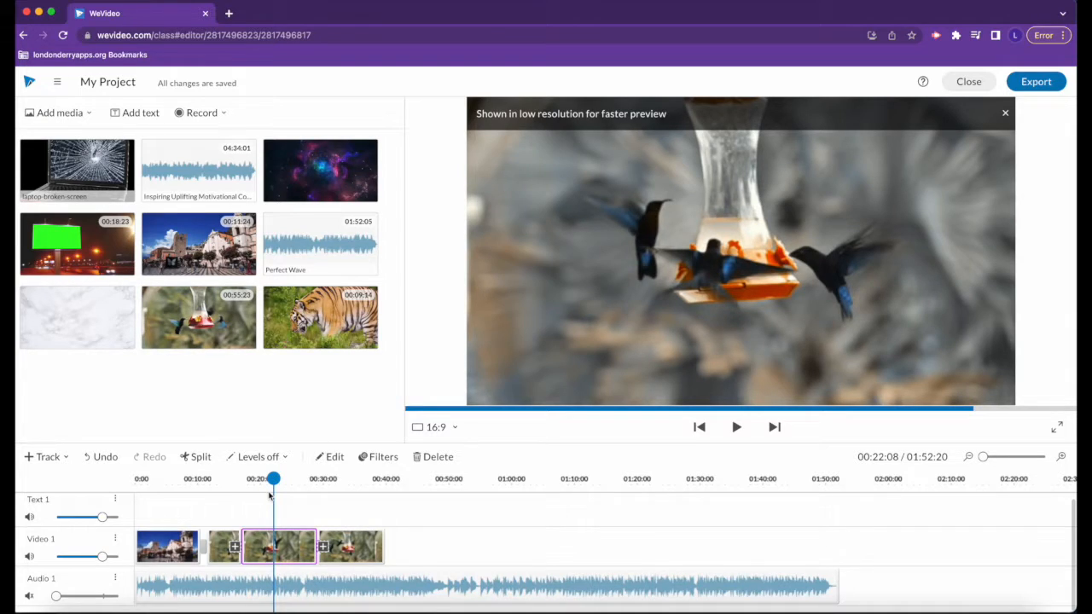
mouse_move(250, 537)
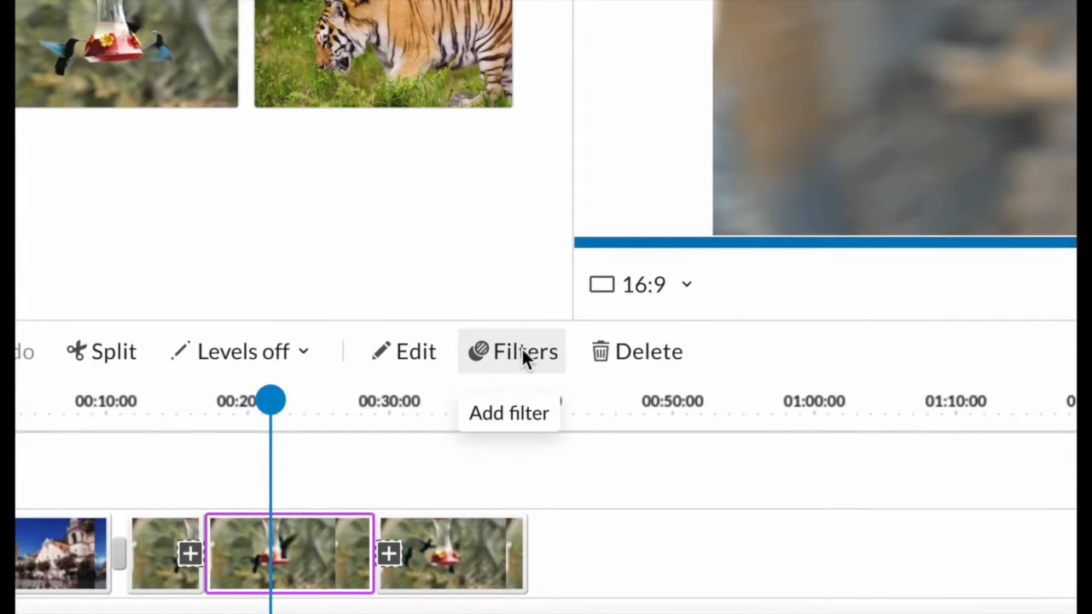
Step: Pick the red Mono 7 filter from the Filters collection for the selected clip
left_click(508, 413)
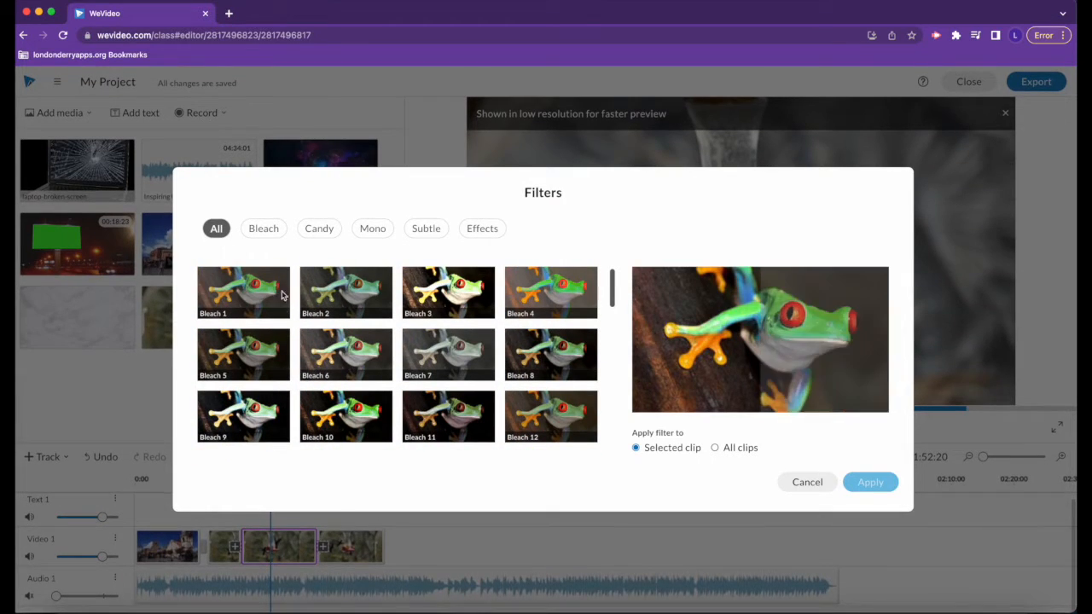
mouse_move(310, 354)
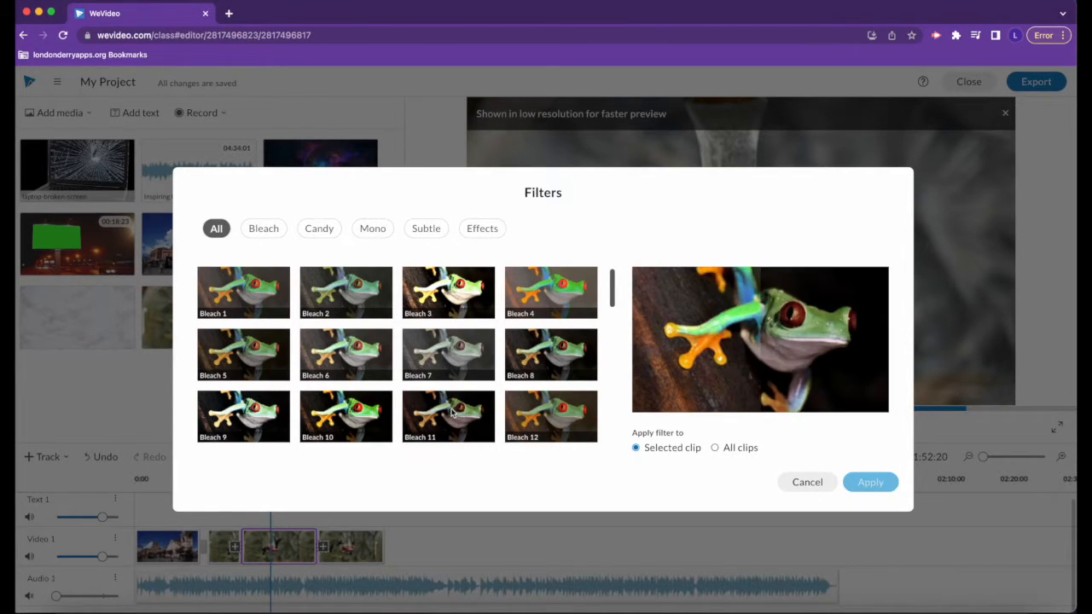
scroll("down", 3)
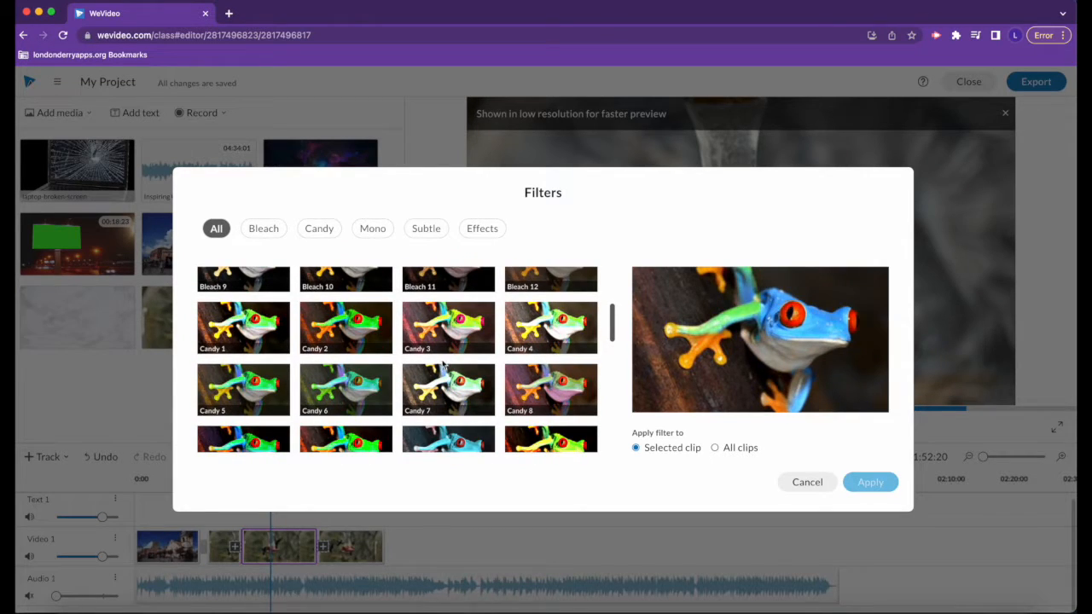
left_click(447, 328)
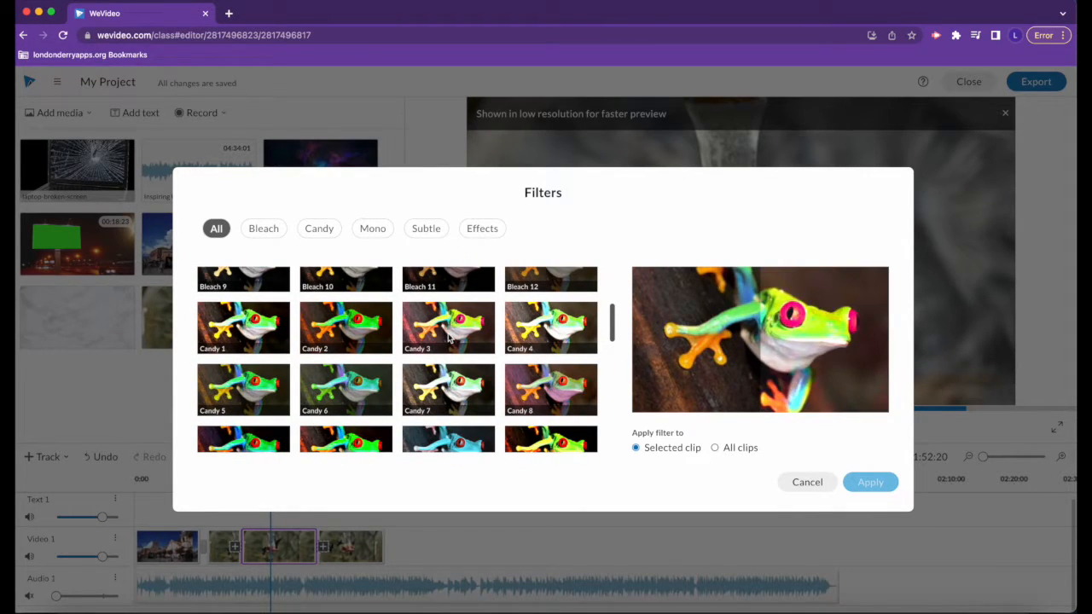
scroll("down", 3)
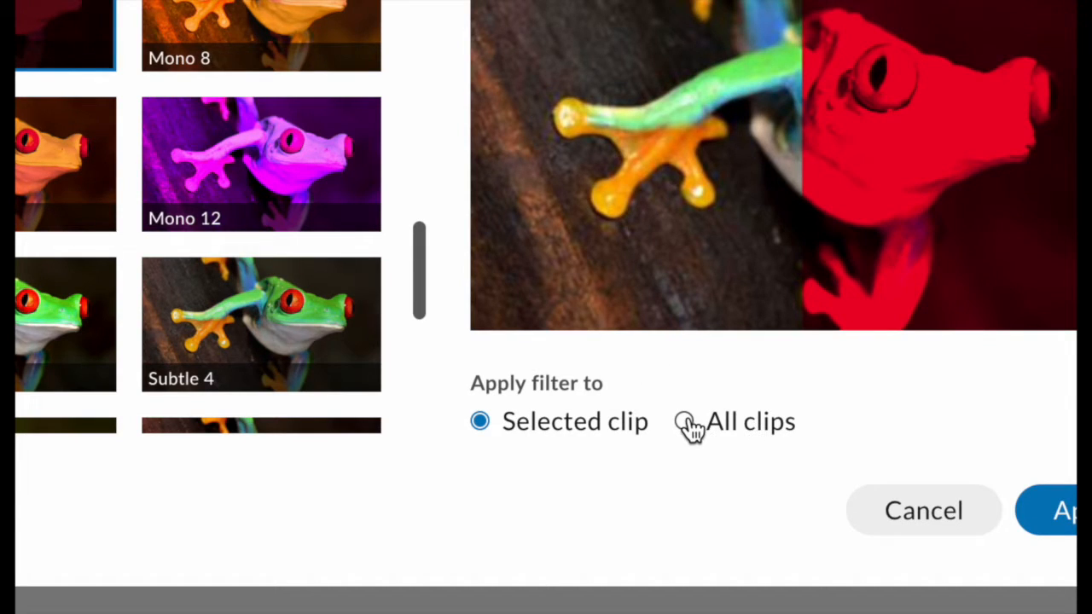
Step: Apply Mono 7 to all clips and preview the tinted first clip from the timeline start
left_click(691, 421)
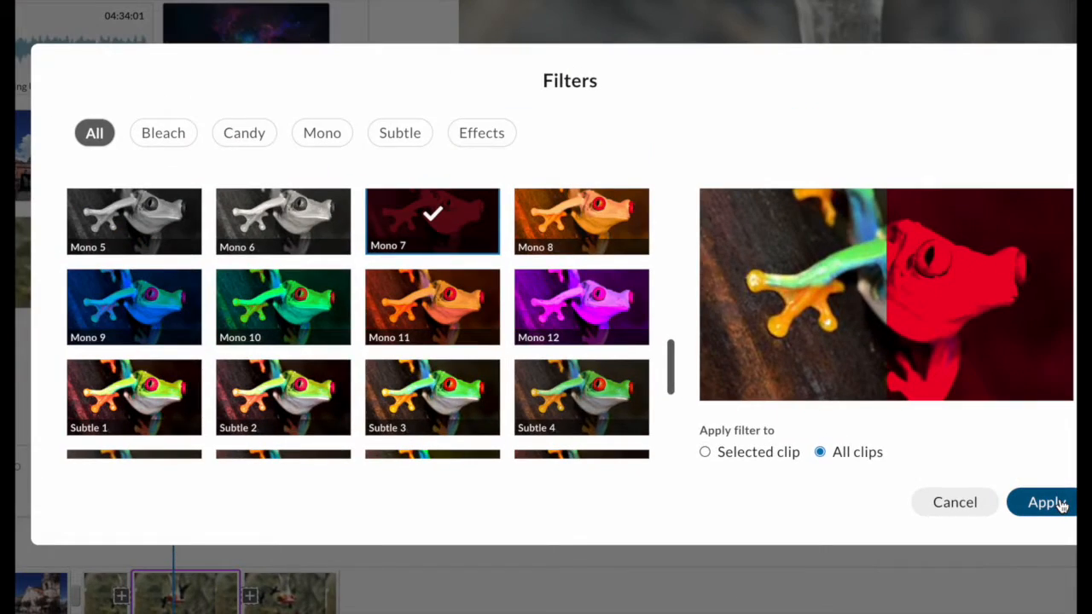
left_click(1063, 501)
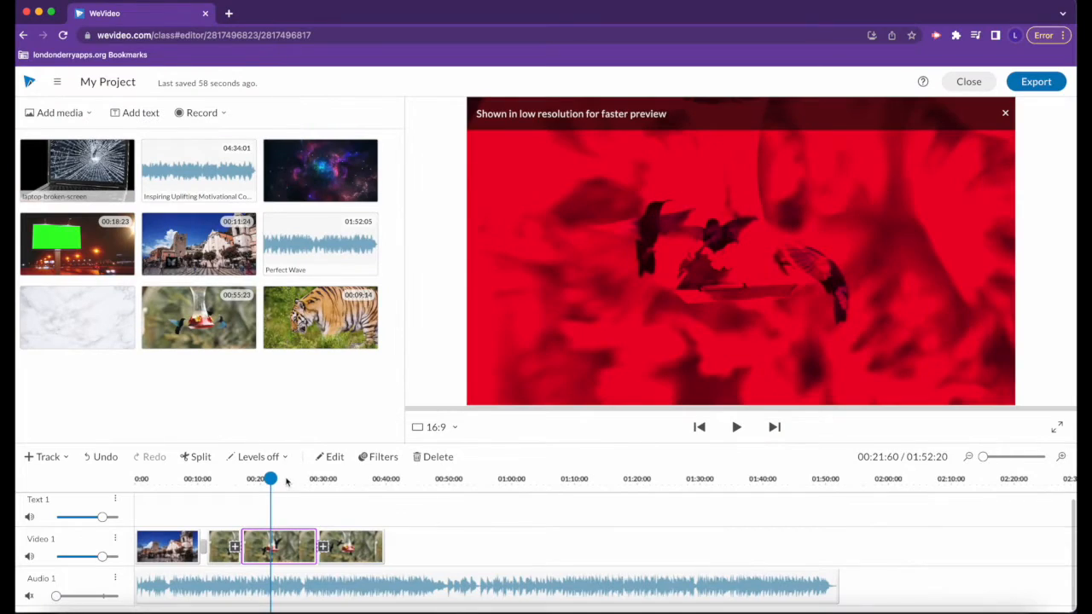
left_click(172, 479)
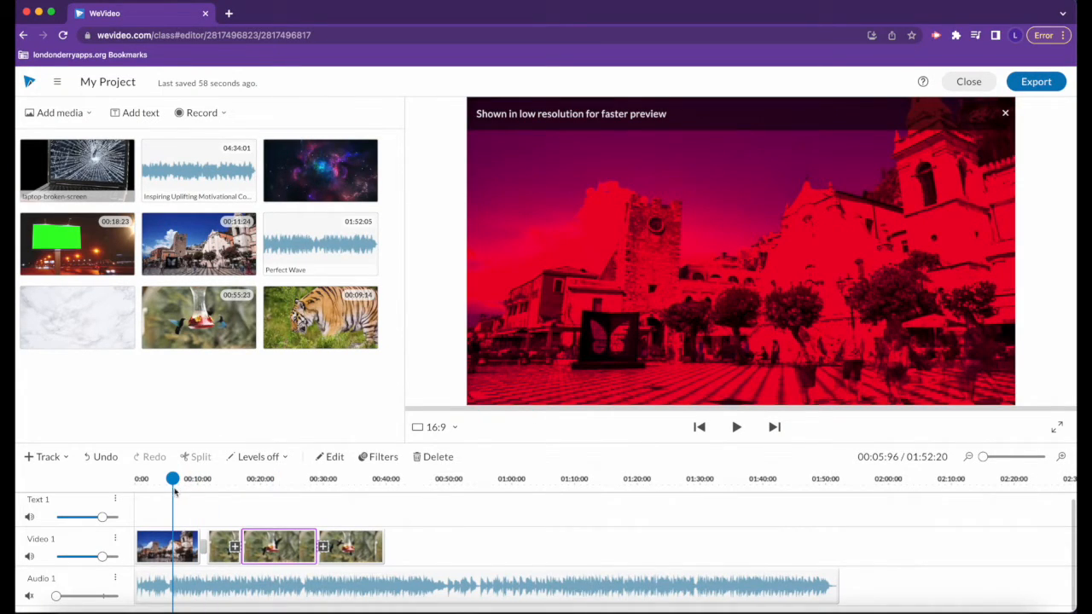